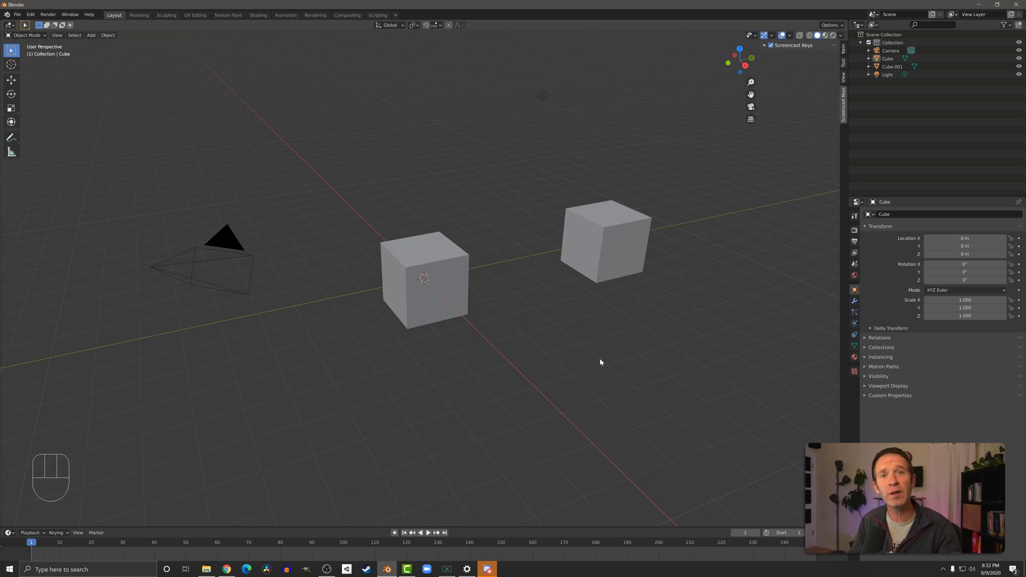
mouse_move(576, 366)
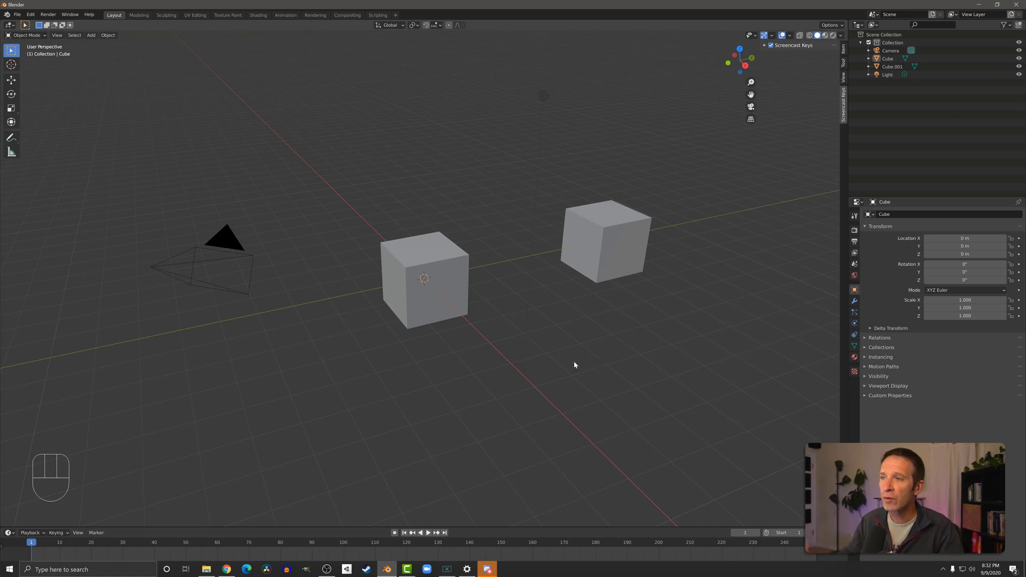
Step: Join both selected cubes into the single object Cube.001 with Ctrl+J and nudge it to confirm
left_click(424, 278)
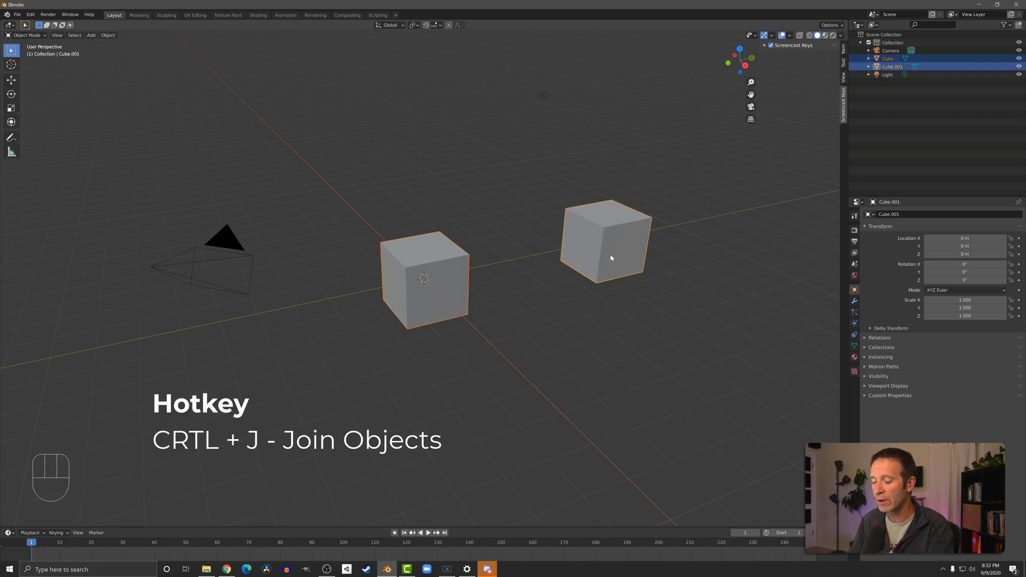
key("ctrl+j")
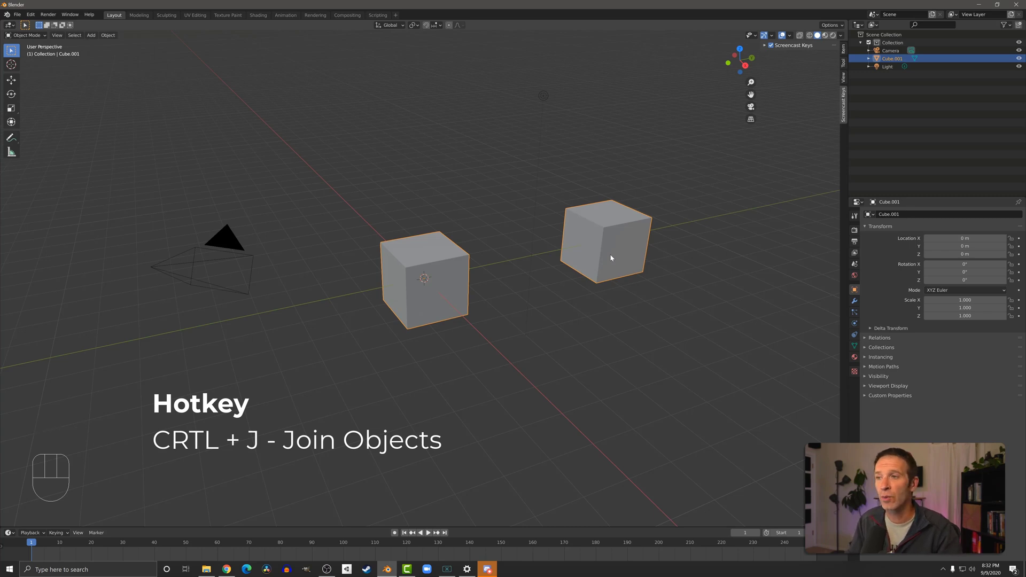
key("g")
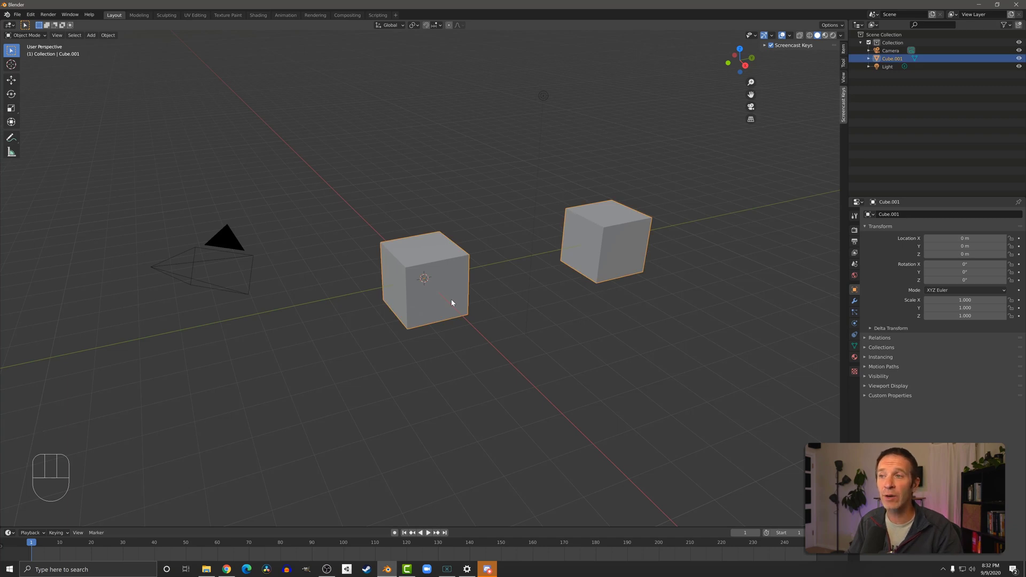
Step: Enter Edit Mode on Cube.001 so both cubes' geometry is editable as one mesh
key("Tab")
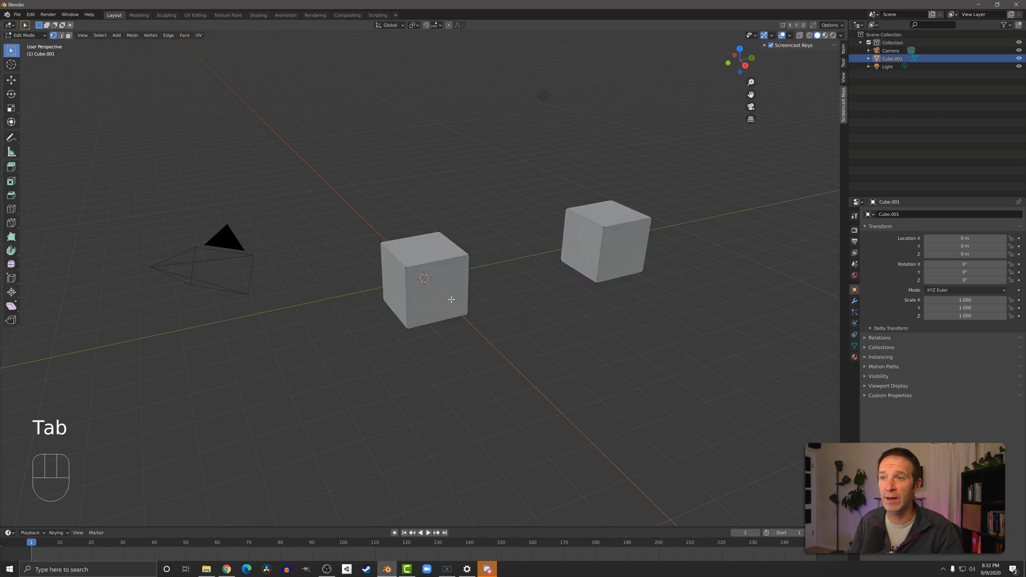
key("Tab")
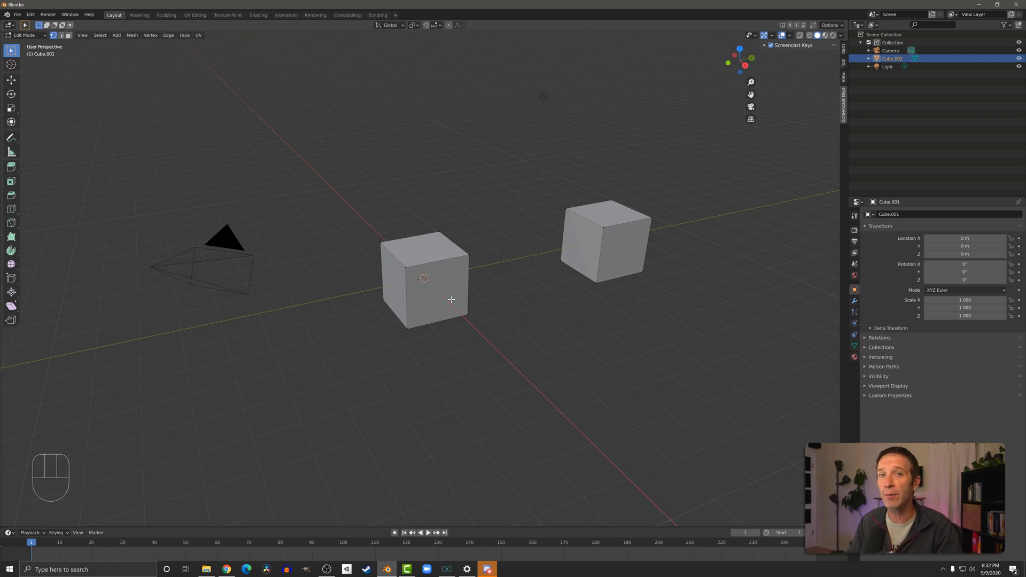
mouse_move(131, 42)
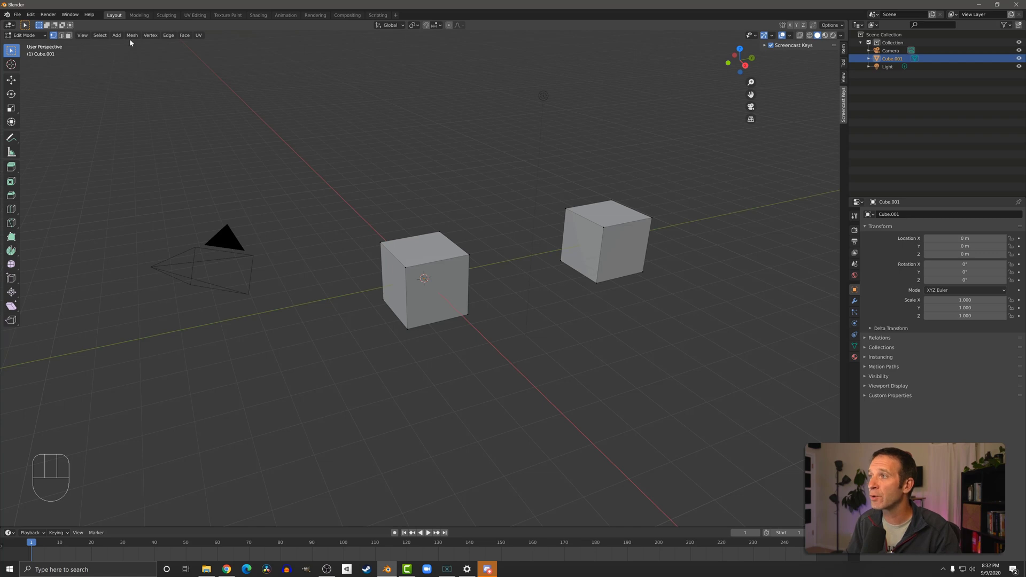
Step: Separate the selected top face into its own object Cube.002 via Mesh > Separate > Selection and lift it
left_click(132, 34)
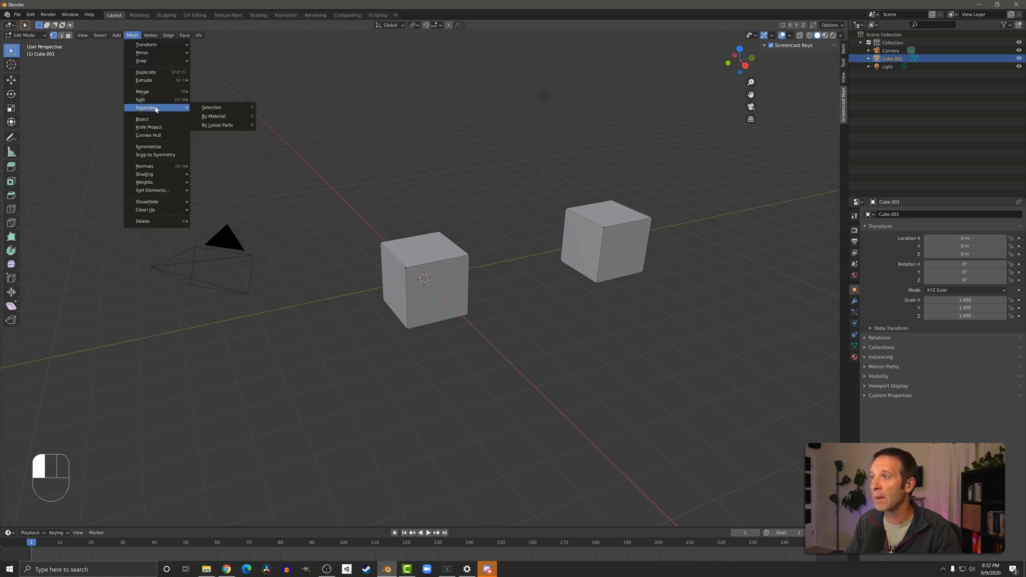
mouse_move(211, 106)
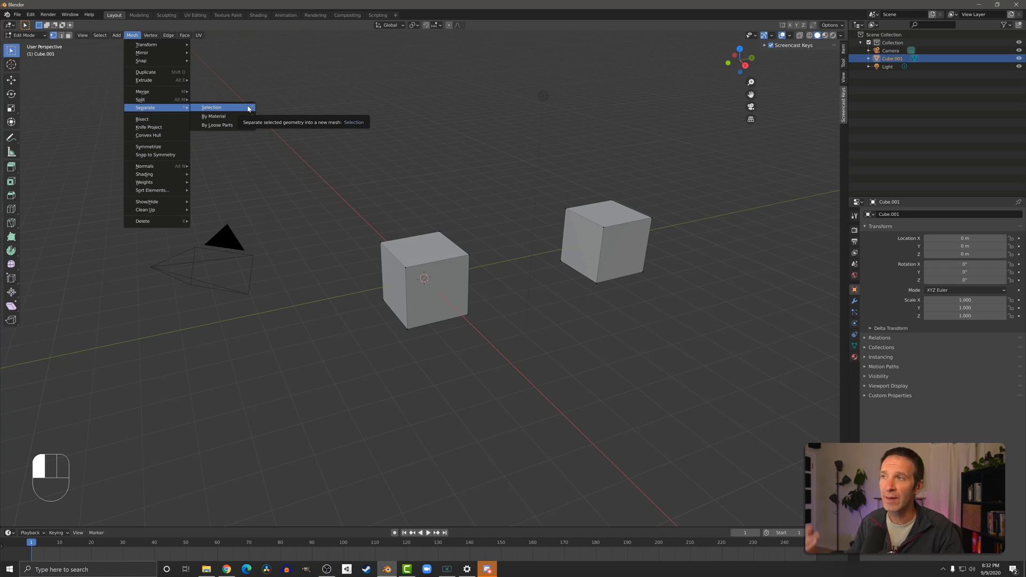
mouse_move(156, 62)
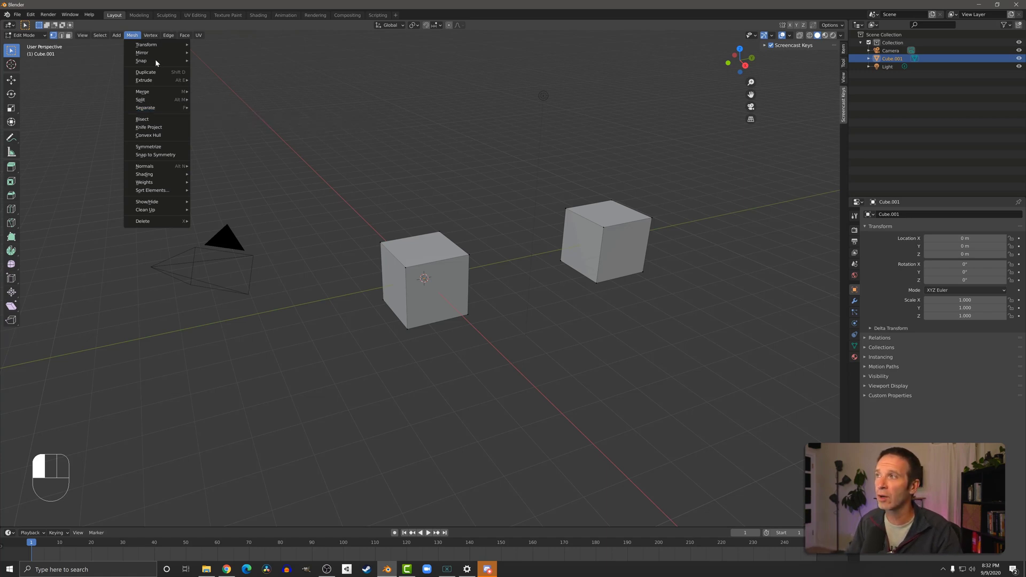
left_click(422, 254)
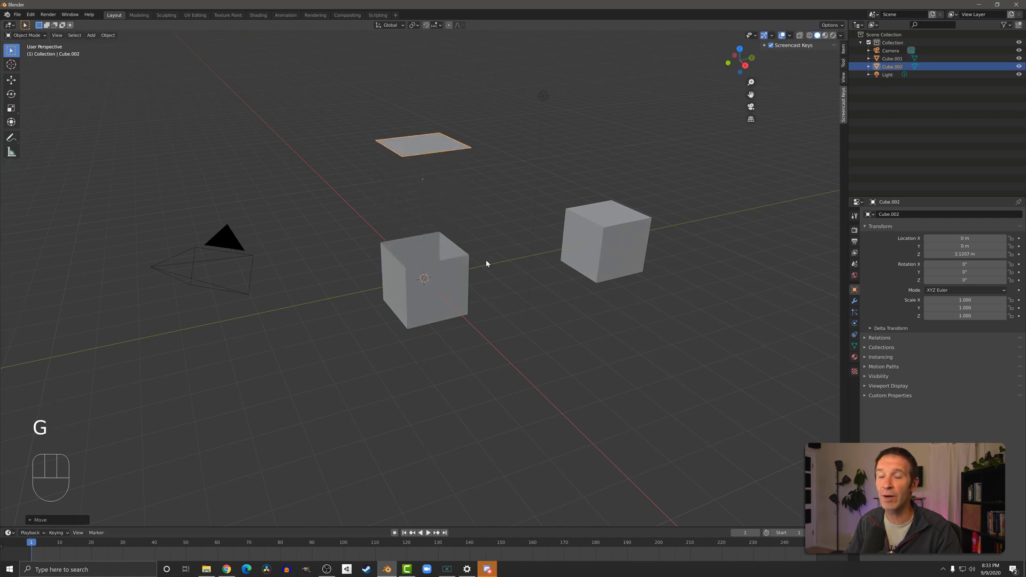
key("ctrl")
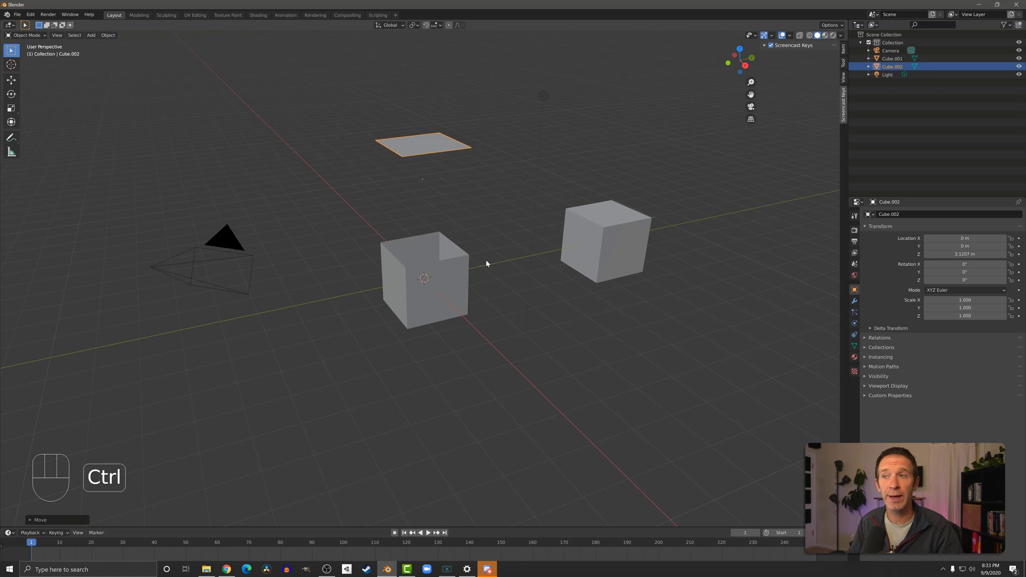
Step: Undo the lift, then split the joined mesh into Cube.003 via Mesh > Separate > By Loose Parts
key("Tab")
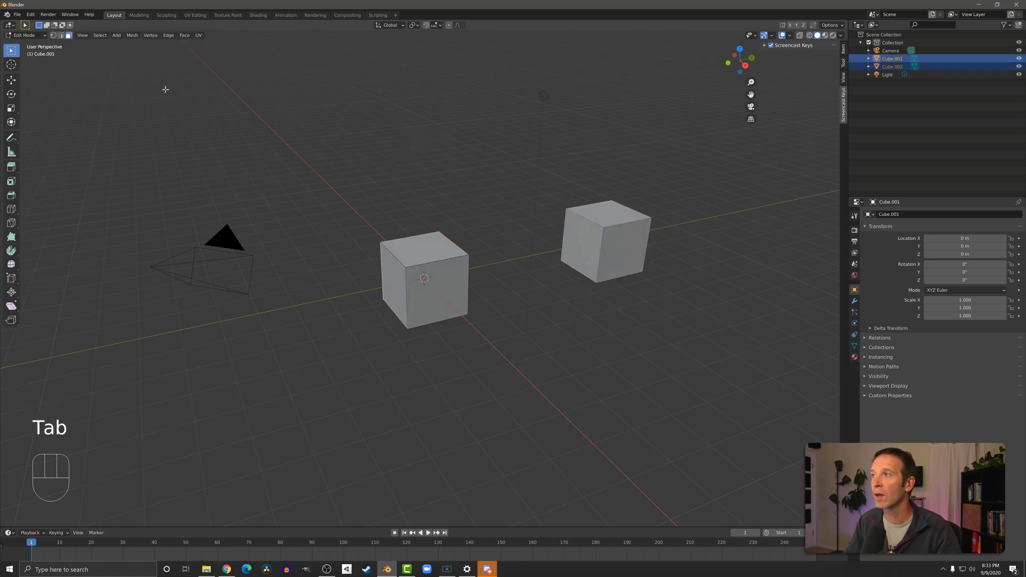
left_click(131, 34)
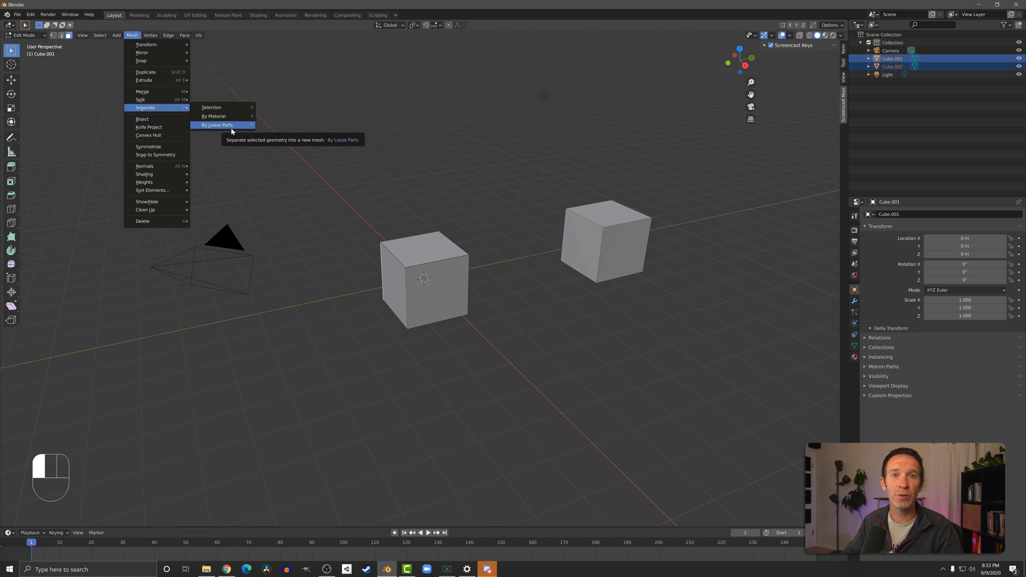
left_click(218, 125)
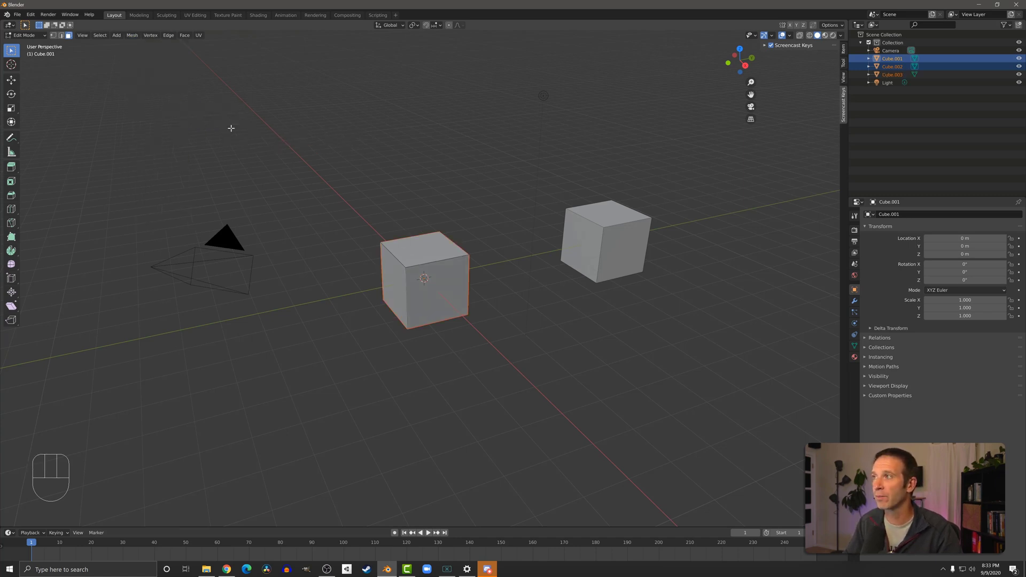
Step: Return to Object Mode and move the right cube Cube.001 on its own
key("Tab")
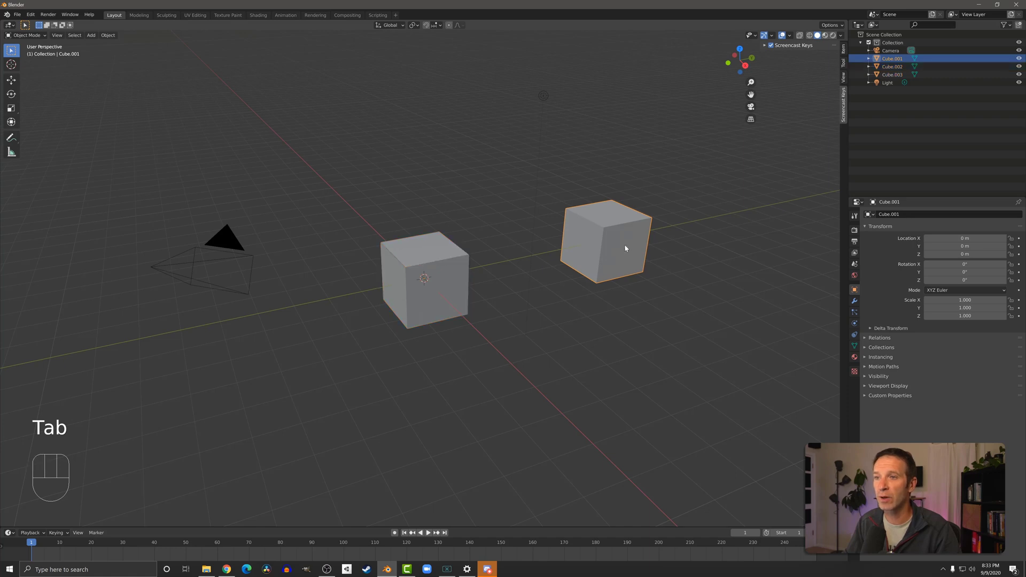
key("g")
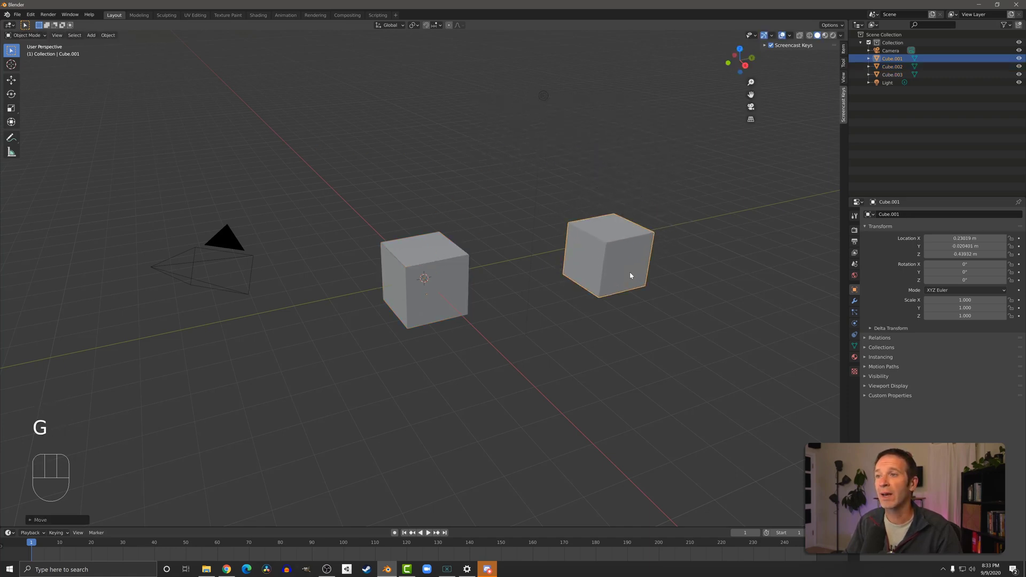